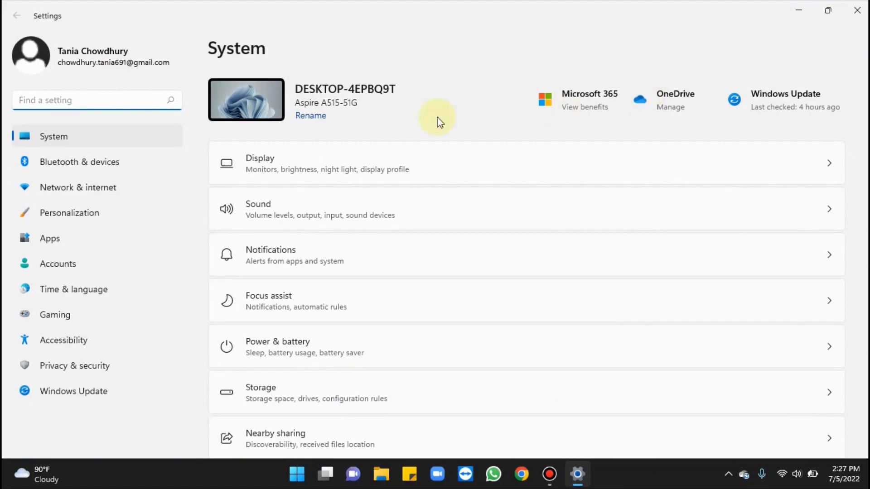
{"action": "mouse_move", "coordinate": [52, 239]}
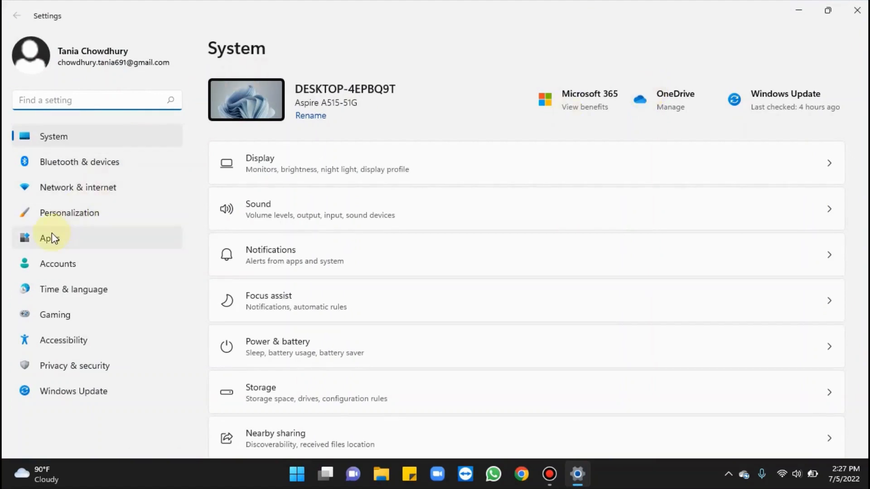
Switch Windows Settings from the System page to the Apps category.
{"action": "left_click", "coordinate": [53, 238]}
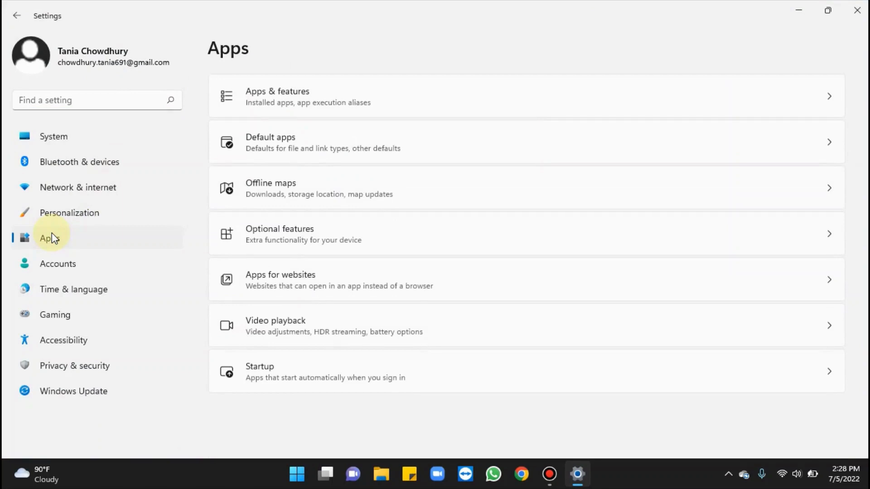
{"action": "mouse_move", "coordinate": [288, 108]}
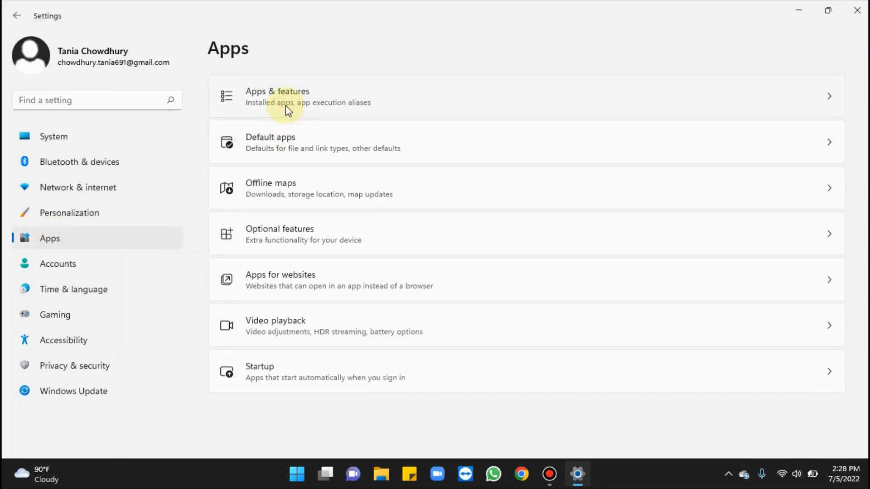
Show the Apps & features installed-apps list and bring the TeamViewer entry into view.
{"action": "left_click", "coordinate": [277, 97]}
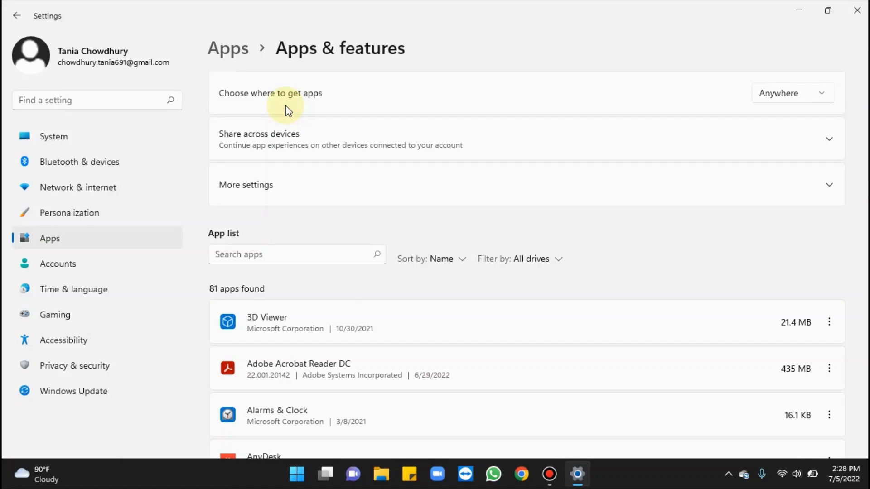
{"action": "mouse_move", "coordinate": [624, 199]}
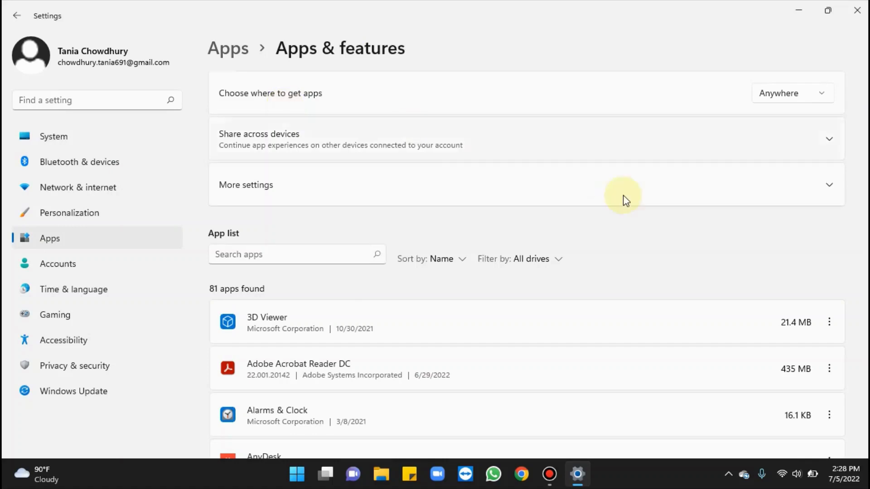
{"action": "scroll", "scroll_direction": "down", "scroll_amount": 3}
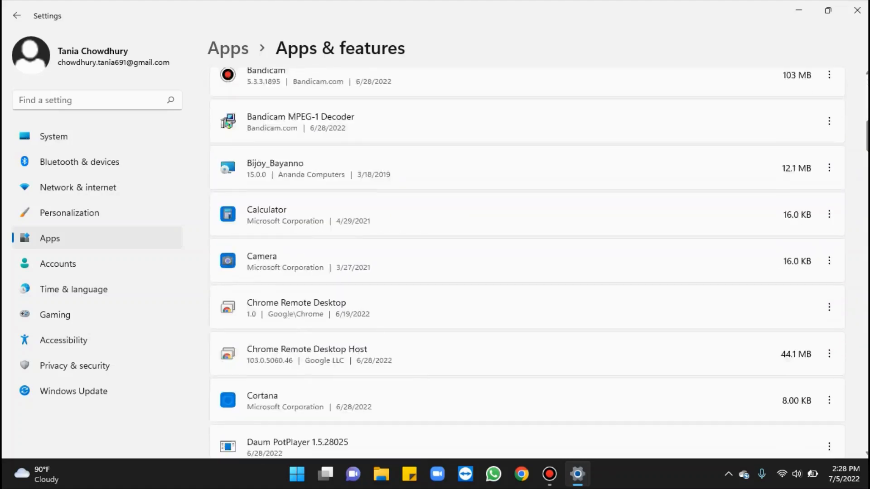
{"action": "scroll", "scroll_direction": "down", "scroll_amount": 3}
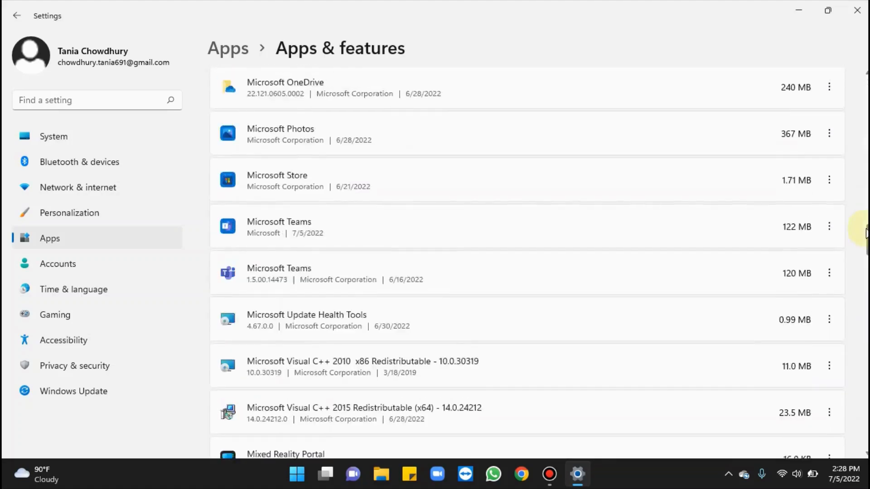
{"action": "scroll", "scroll_direction": "down", "scroll_amount": 3}
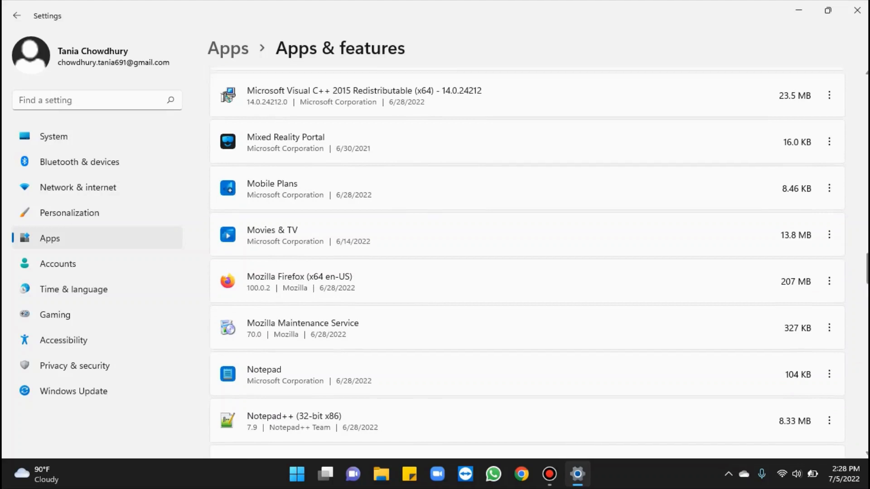
{"action": "scroll", "scroll_direction": "down", "scroll_amount": 3}
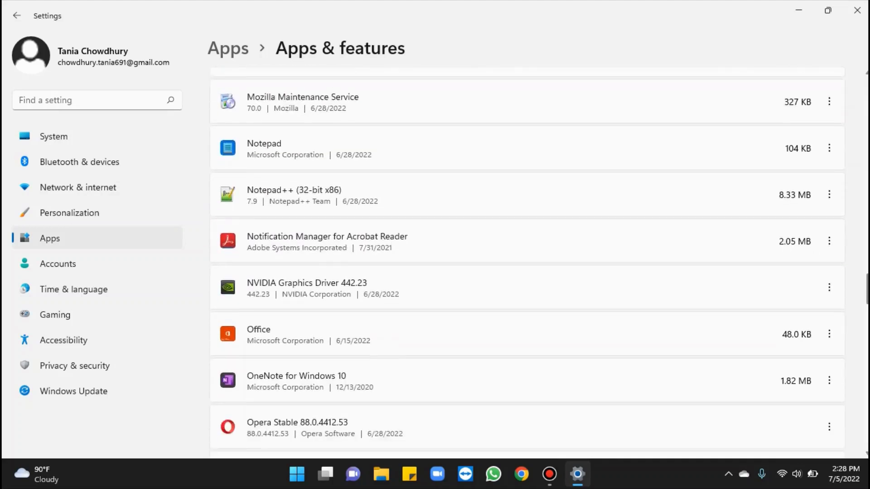
{"action": "scroll", "scroll_direction": "down", "scroll_amount": 3}
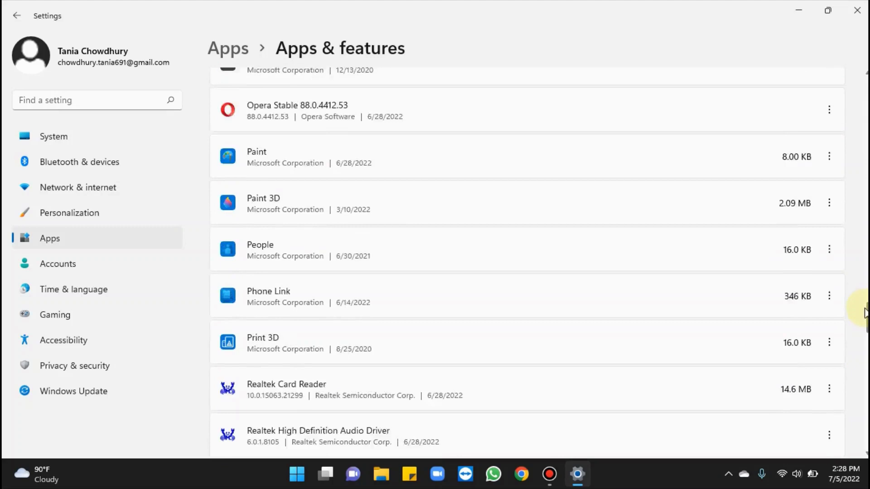
{"action": "scroll", "scroll_direction": "down", "scroll_amount": 3}
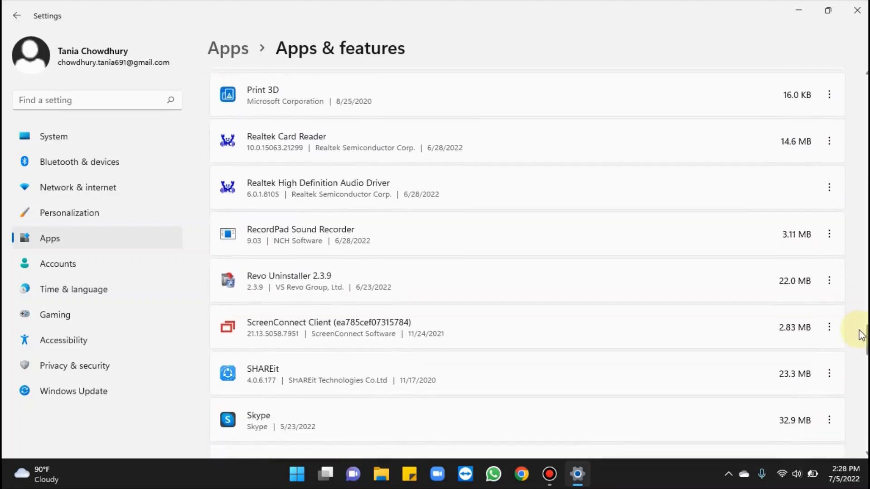
{"action": "scroll", "scroll_direction": "down", "scroll_amount": 3}
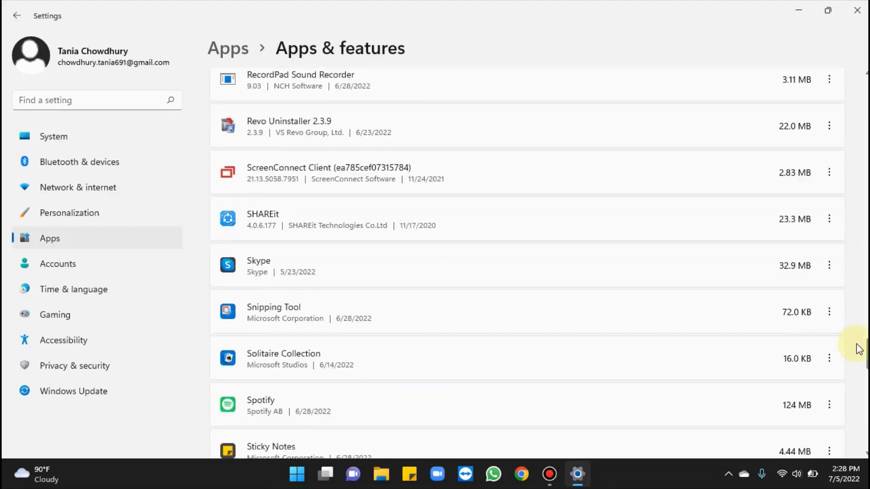
{"action": "scroll", "scroll_direction": "down", "scroll_amount": 3}
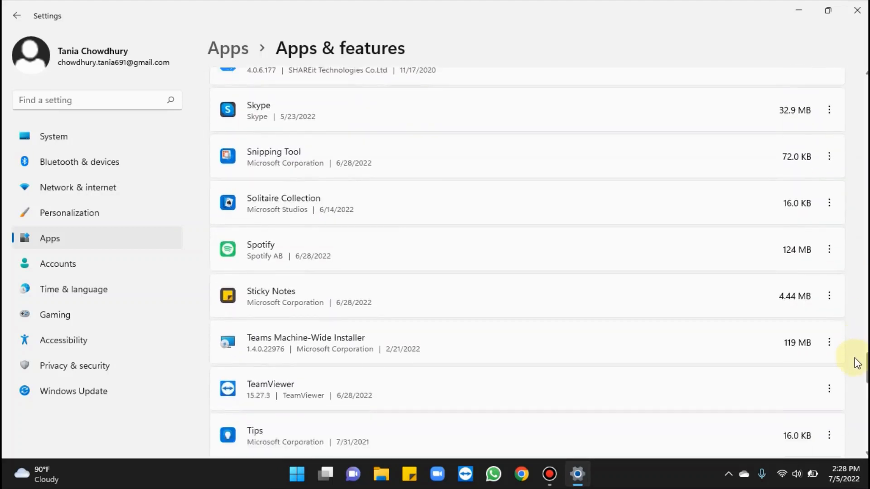
{"action": "scroll", "scroll_direction": "down", "scroll_amount": 3}
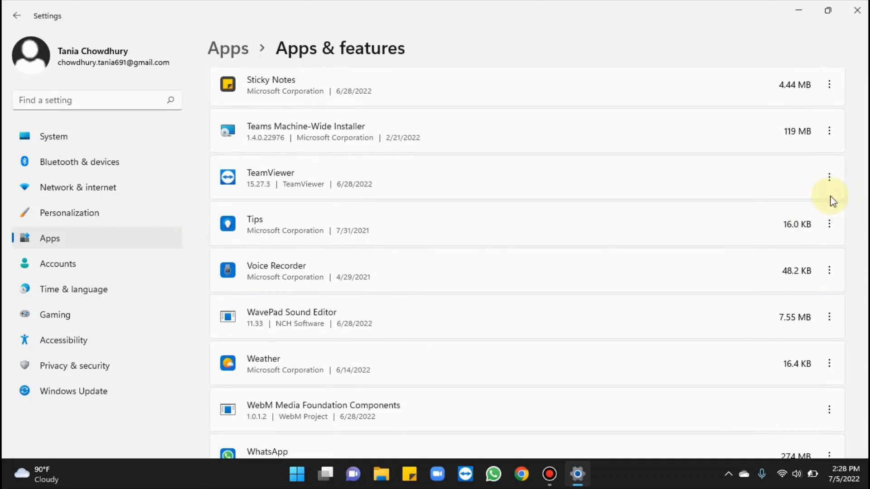
{"action": "mouse_move", "coordinate": [833, 230]}
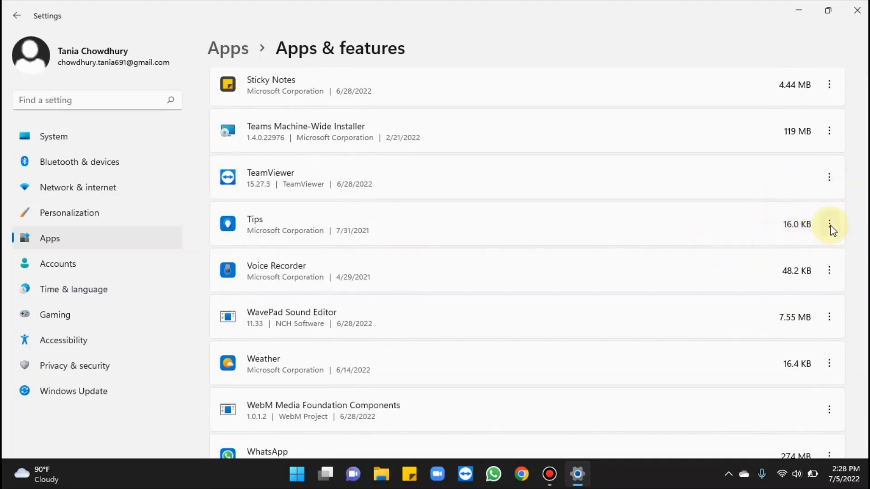
{"action": "mouse_move", "coordinate": [831, 191]}
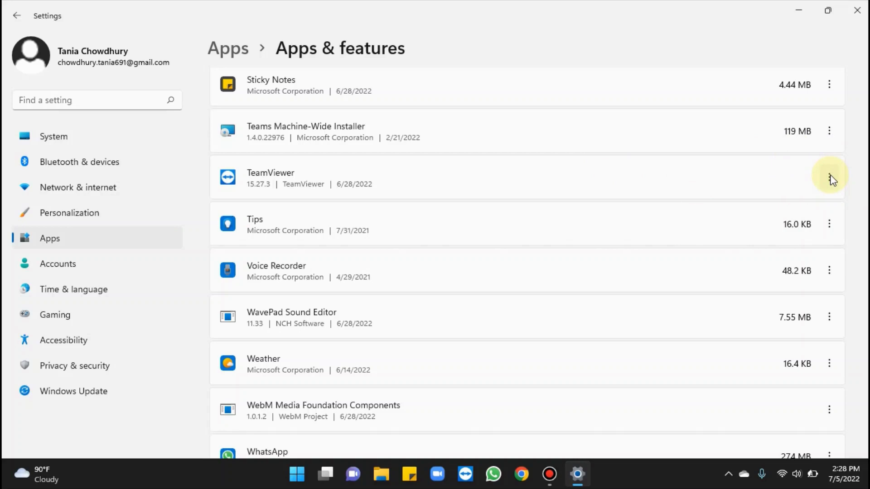
Request uninstall of TeamViewer from its actions menu, bringing up the confirmation prompt.
{"action": "left_click", "coordinate": [829, 177]}
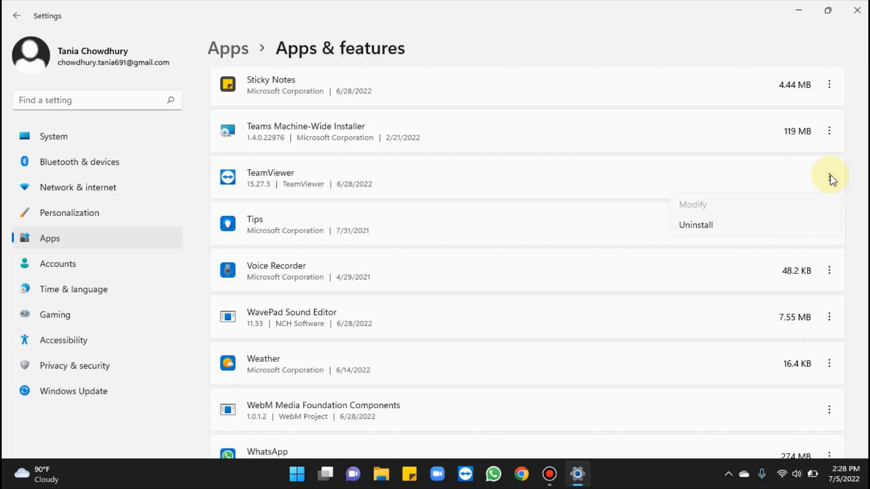
{"action": "mouse_move", "coordinate": [727, 233]}
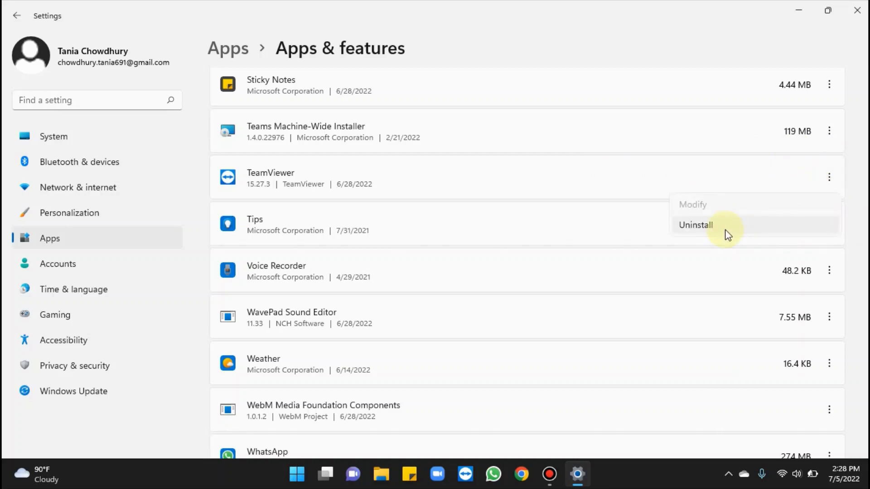
{"action": "left_click", "coordinate": [695, 225]}
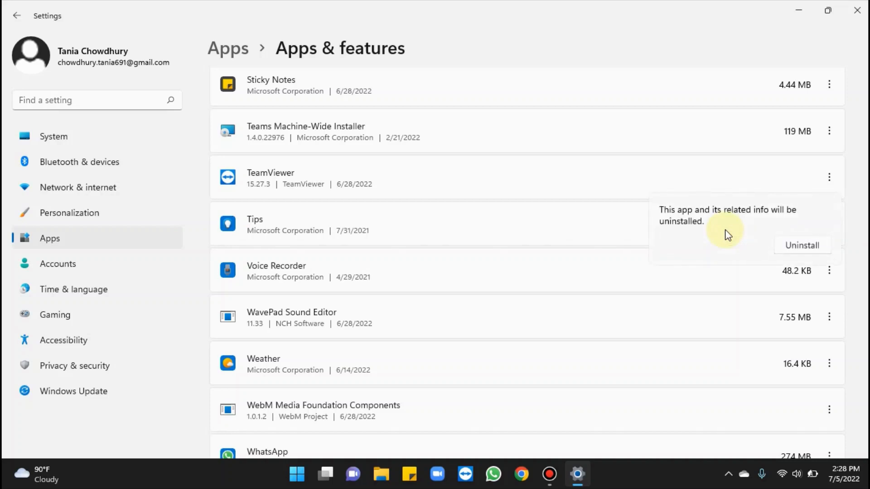
{"action": "mouse_move", "coordinate": [810, 258]}
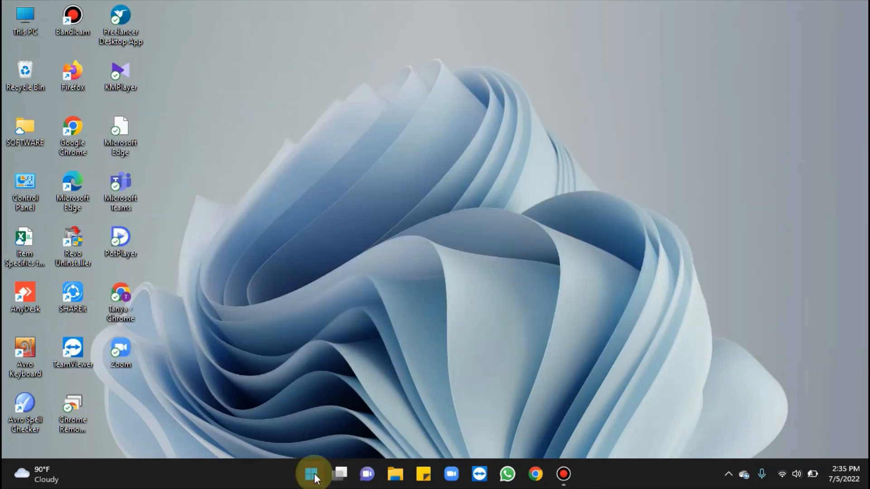
Show the Start menu's full alphabetical All apps list and browse down it.
{"action": "left_click", "coordinate": [311, 474]}
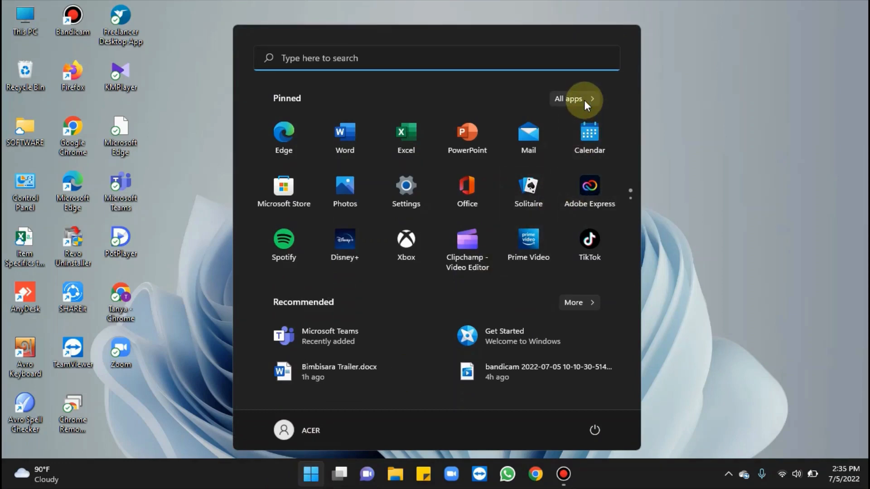
{"action": "mouse_move", "coordinate": [609, 101]}
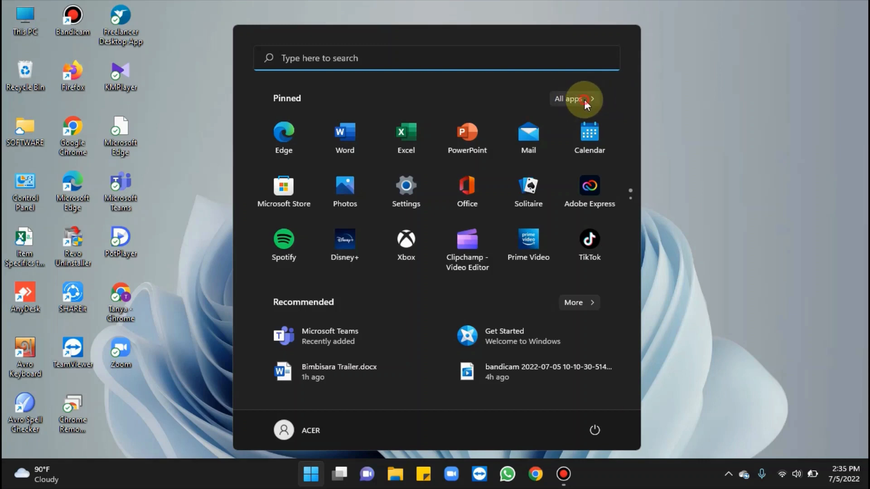
{"action": "left_click", "coordinate": [570, 99]}
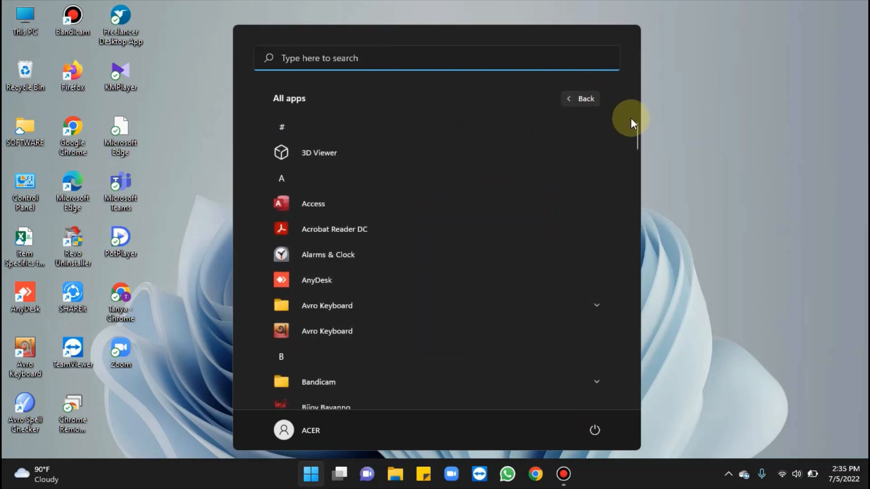
{"action": "mouse_move", "coordinate": [642, 137]}
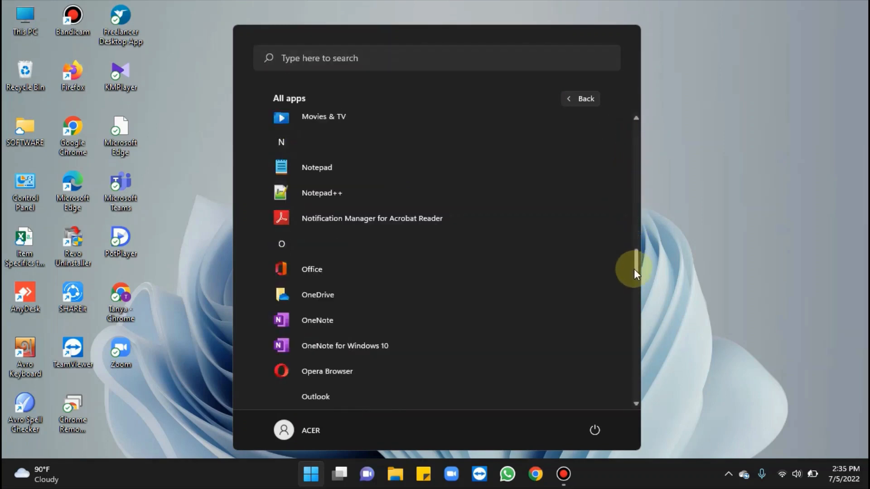
{"action": "scroll", "scroll_direction": "down", "scroll_amount": 3}
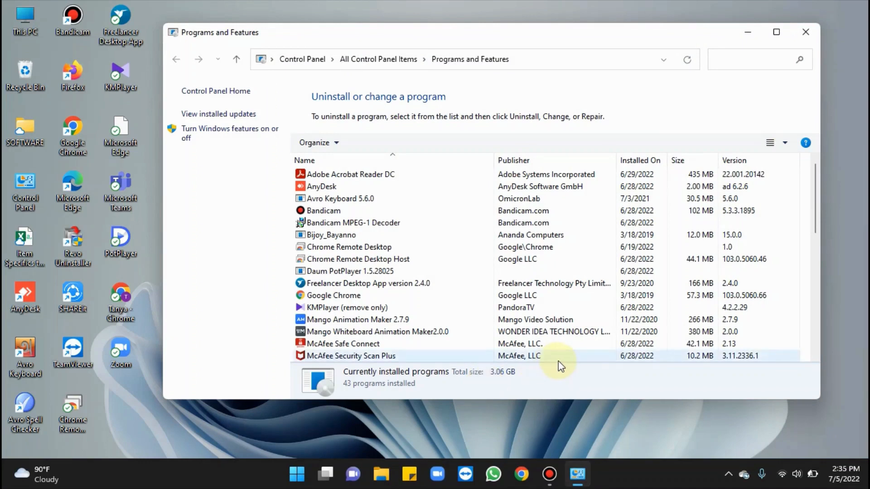
{"action": "mouse_move", "coordinate": [567, 360]}
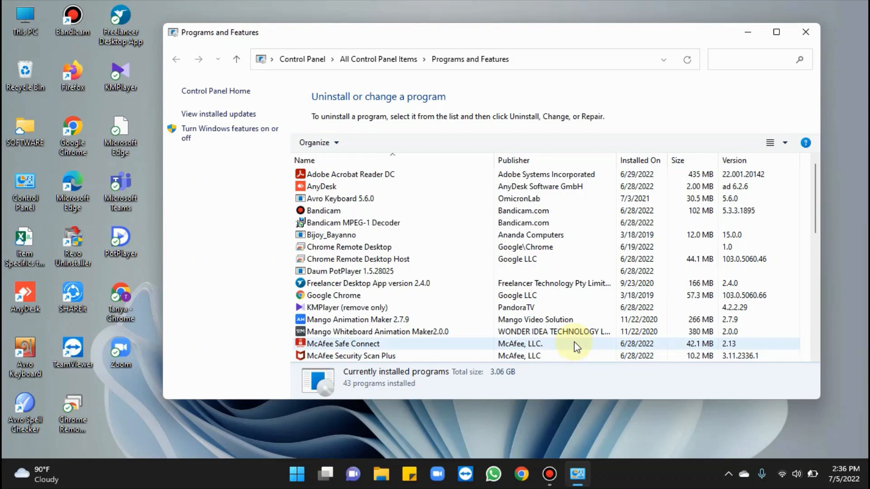
{"action": "mouse_move", "coordinate": [810, 186]}
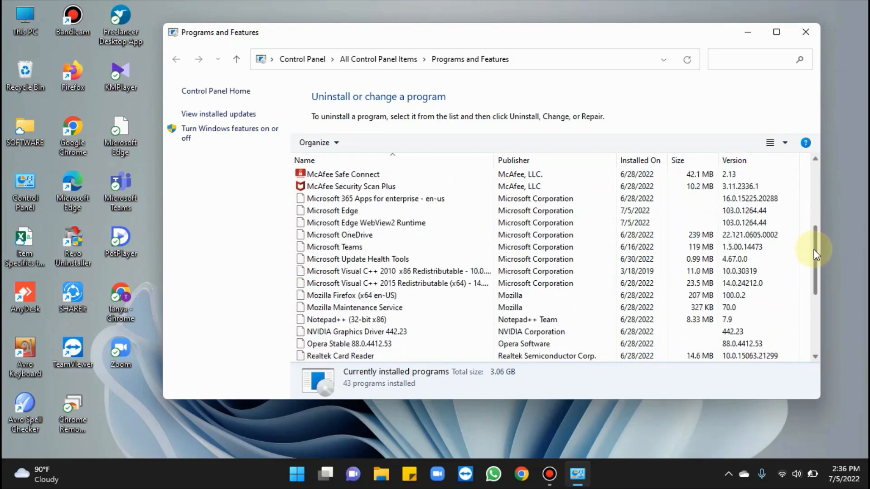
Request removal of TeamViewer from the Programs and Features installed-programs list.
{"action": "scroll", "scroll_direction": "down", "scroll_amount": 3}
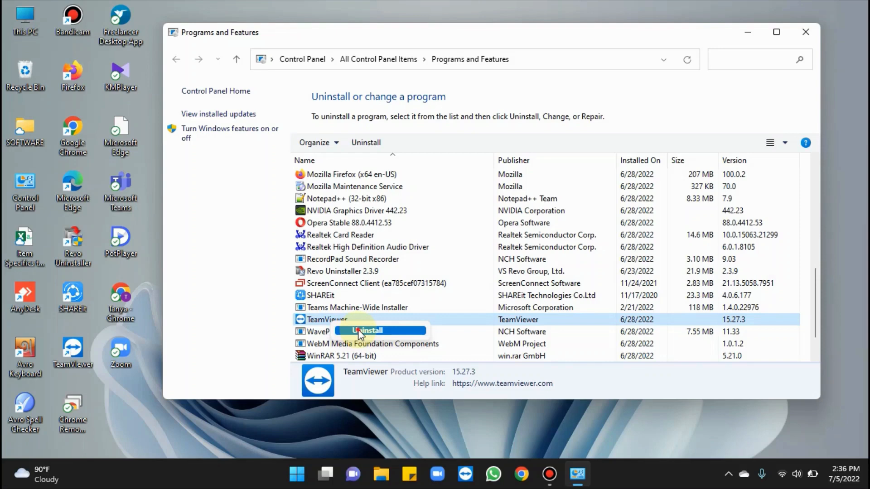
{"action": "left_click", "coordinate": [367, 331]}
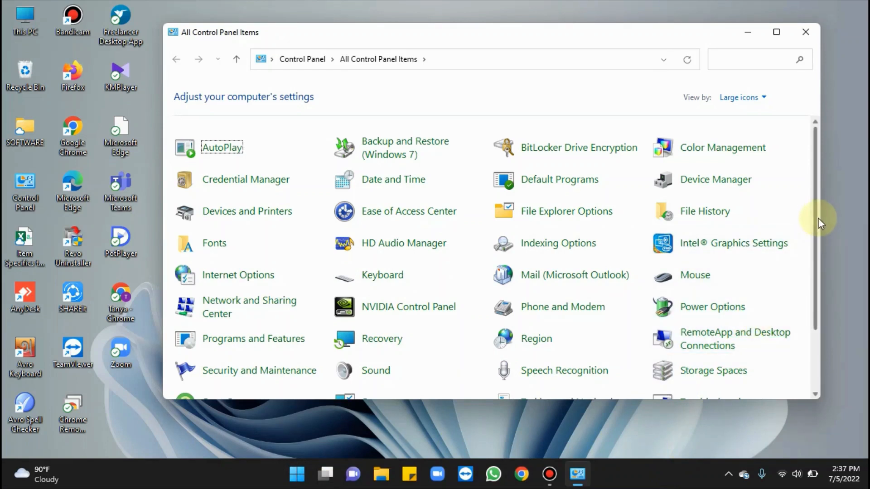
Browse the All Control Panel Items overview down toward Programs and Features.
{"action": "scroll", "scroll_direction": "down", "scroll_amount": 3}
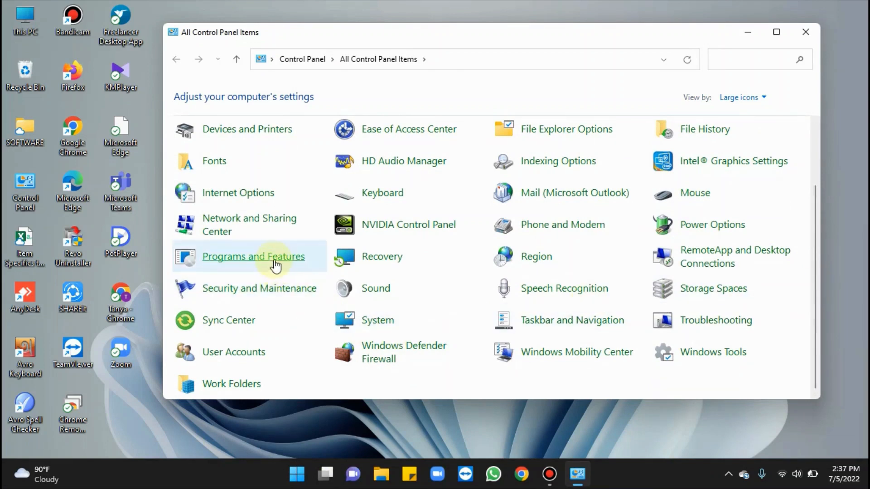
{"action": "mouse_move", "coordinate": [274, 261]}
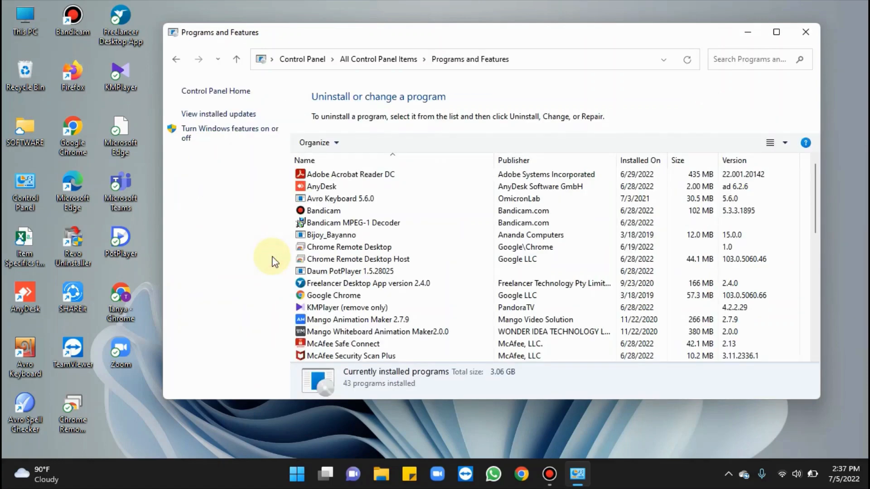
Select TeamViewer in Programs and Features and launch its uninstaller for C:\Program Files\TeamViewer.
{"action": "left_click", "coordinate": [353, 223]}
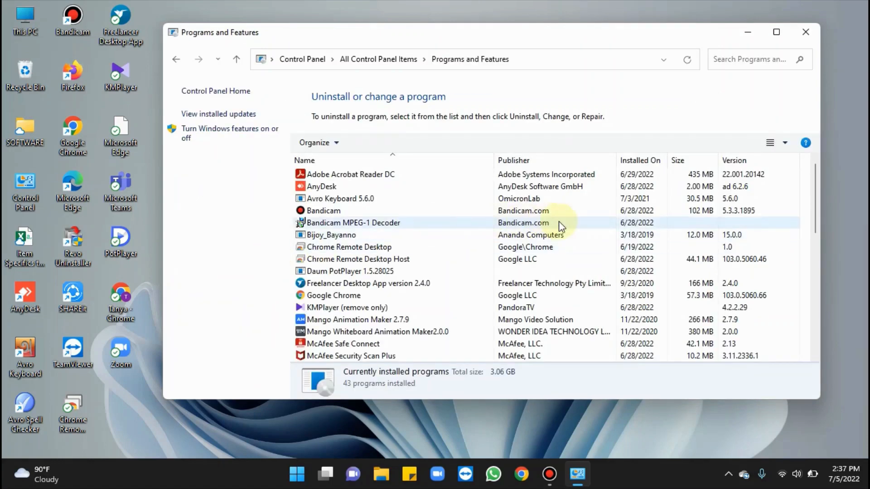
{"action": "left_click", "coordinate": [349, 246]}
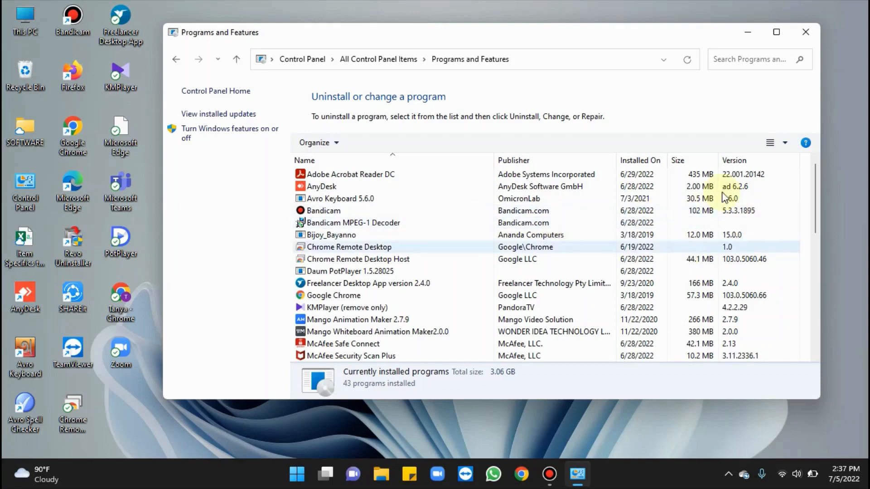
{"action": "scroll", "scroll_direction": "down", "scroll_amount": 3}
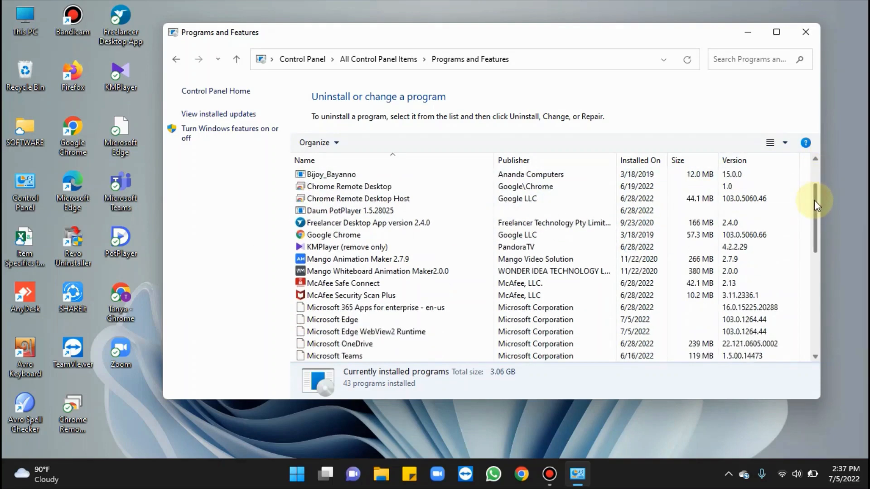
{"action": "scroll", "scroll_direction": "down", "scroll_amount": 3}
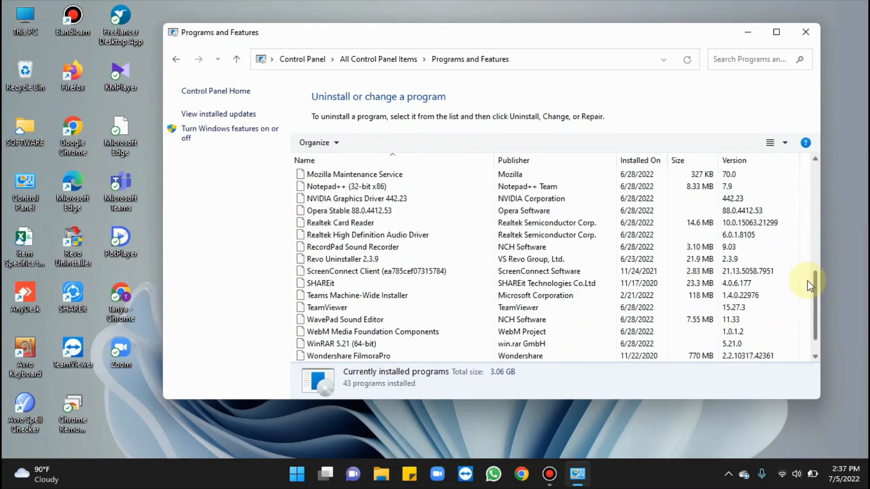
{"action": "left_click", "coordinate": [326, 307]}
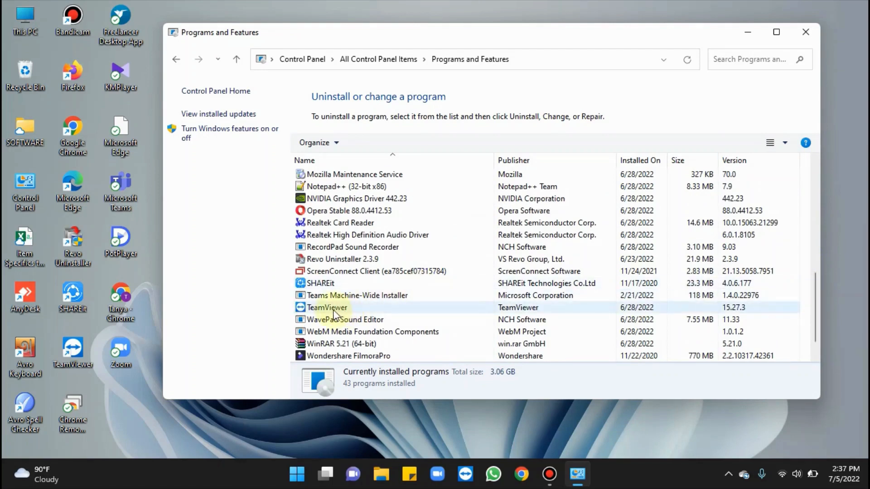
{"action": "left_click", "coordinate": [327, 308]}
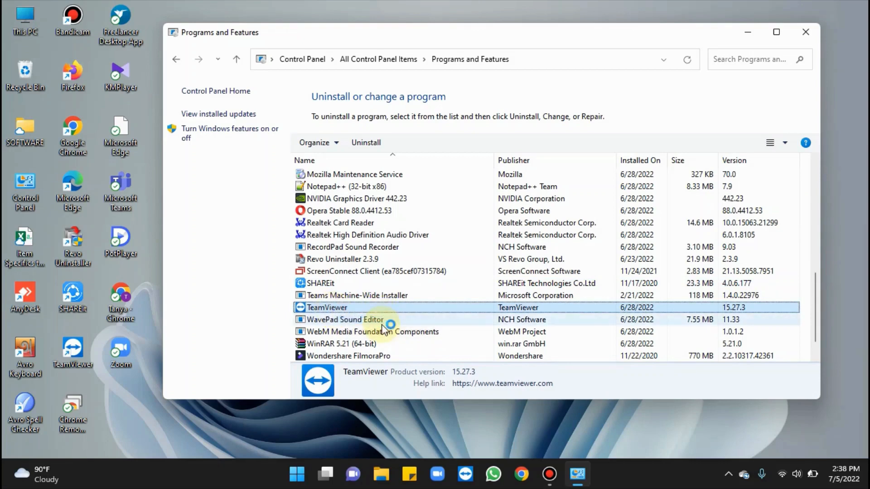
{"action": "left_click", "coordinate": [365, 142]}
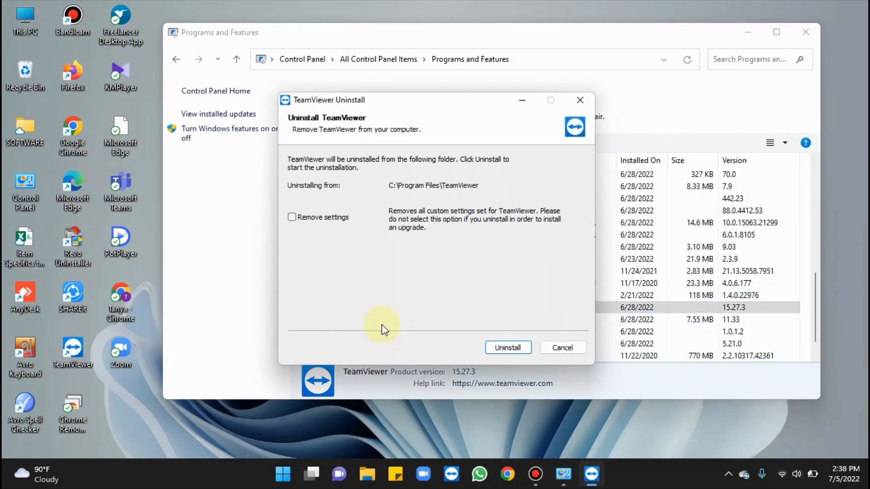
{"action": "mouse_move", "coordinate": [507, 347]}
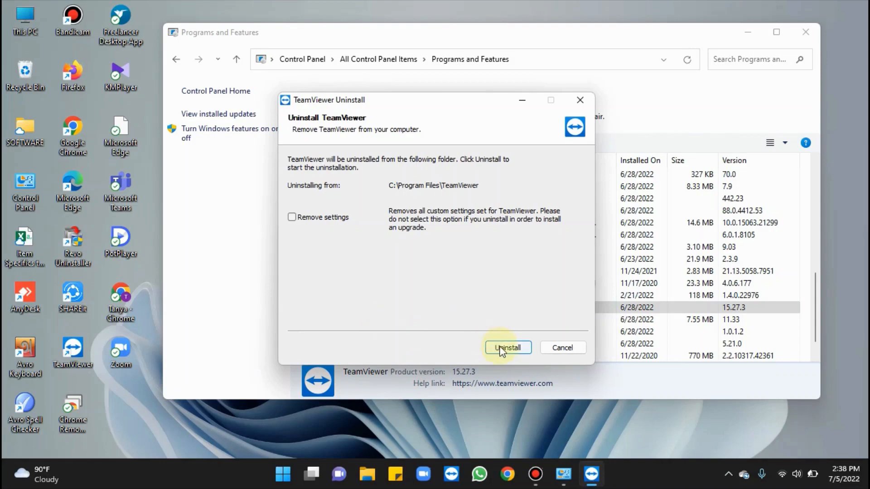